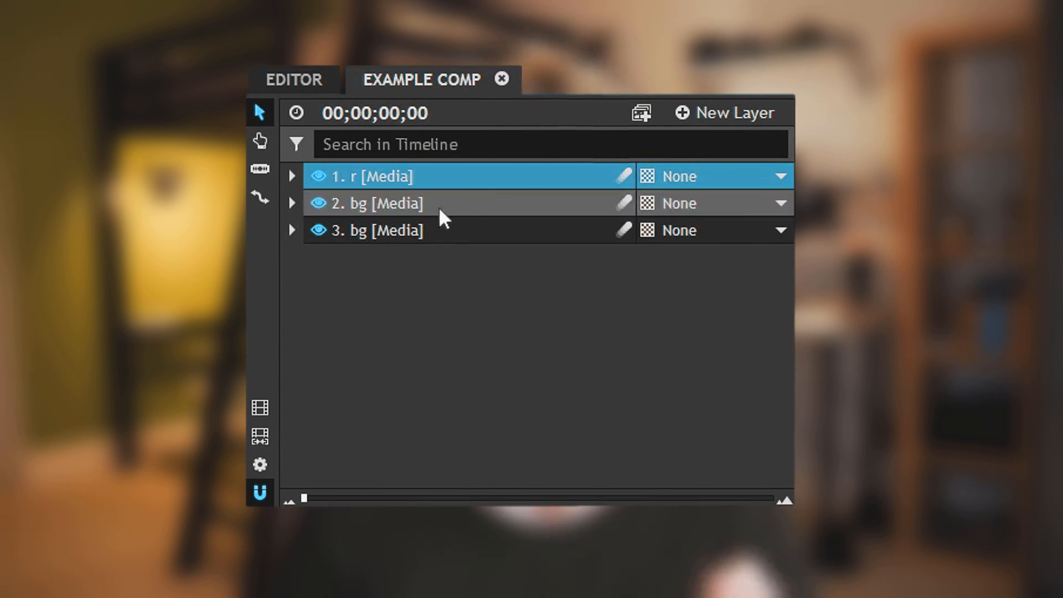
# Rename the second footage layer by double-clicking its name in the timeline
pyautogui.doubleClick(372, 229)
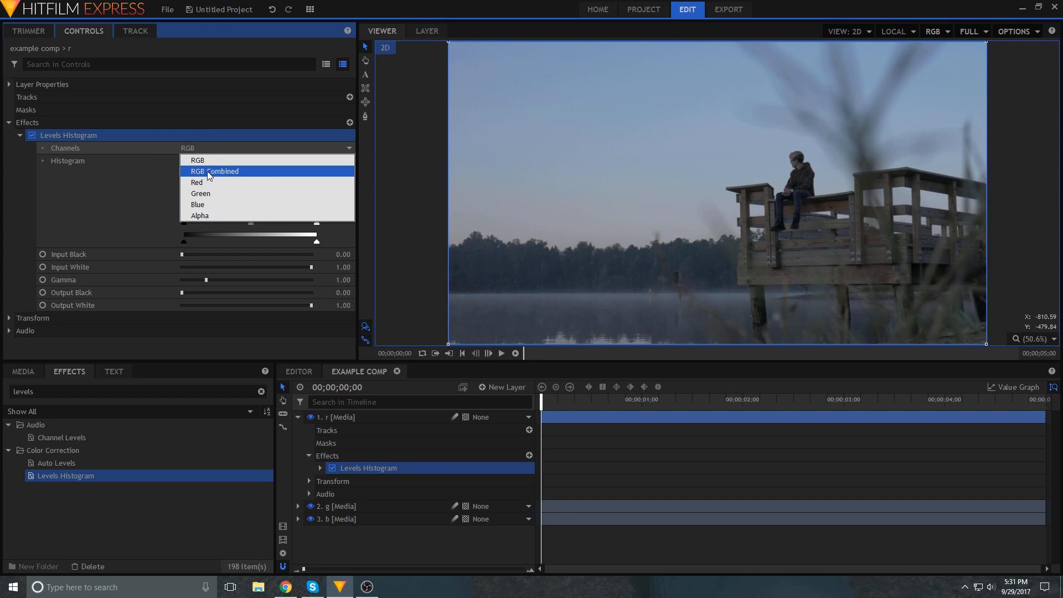
# Set each layer's Levels Histogram channel and drop the Green Output White level
pyautogui.click(200, 193)
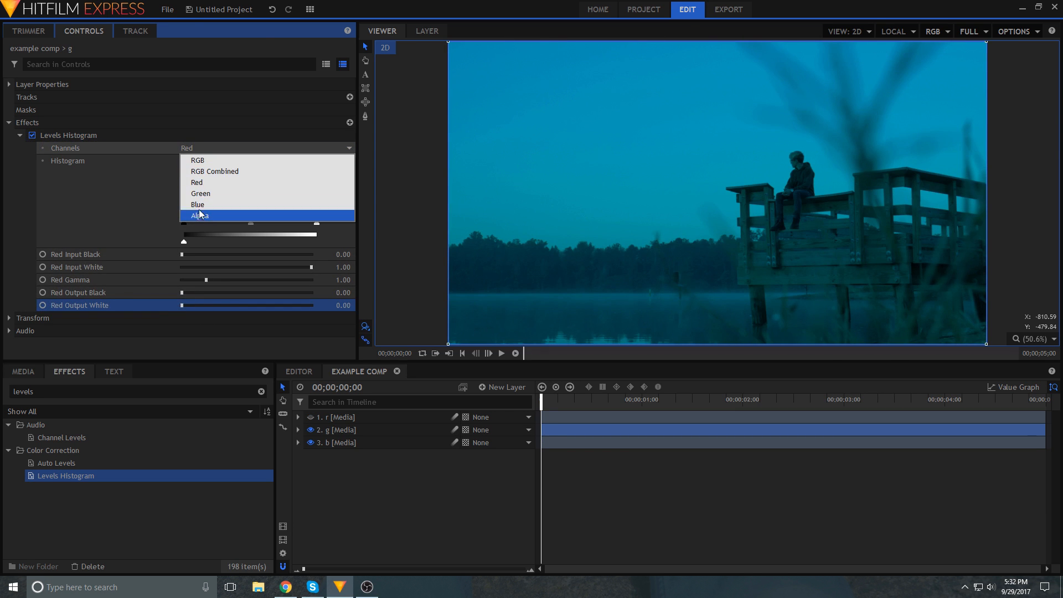
pyautogui.click(339, 442)
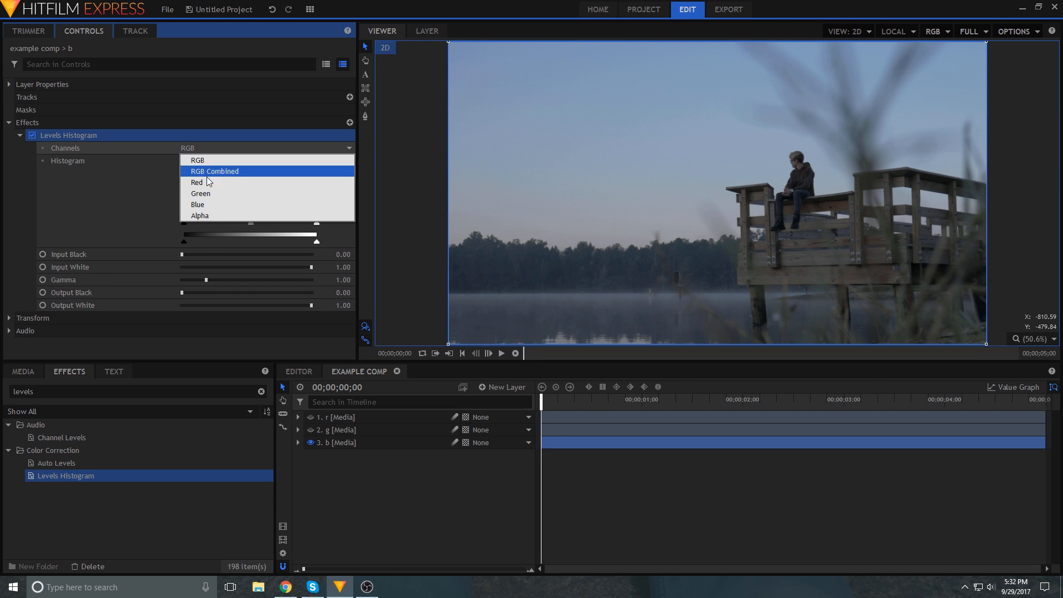
pyautogui.click(199, 194)
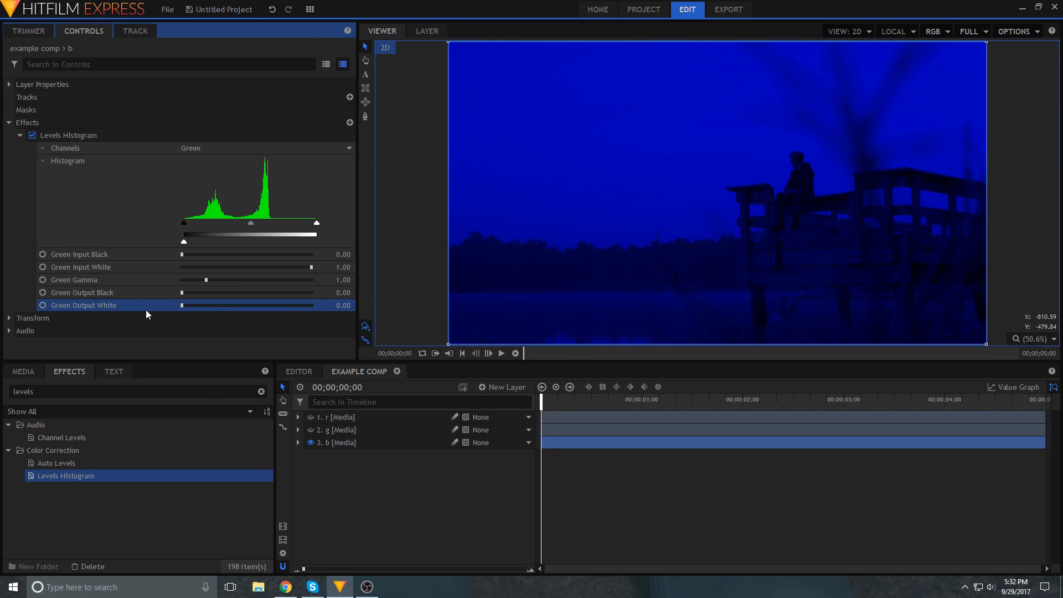
pyautogui.click(20, 135)
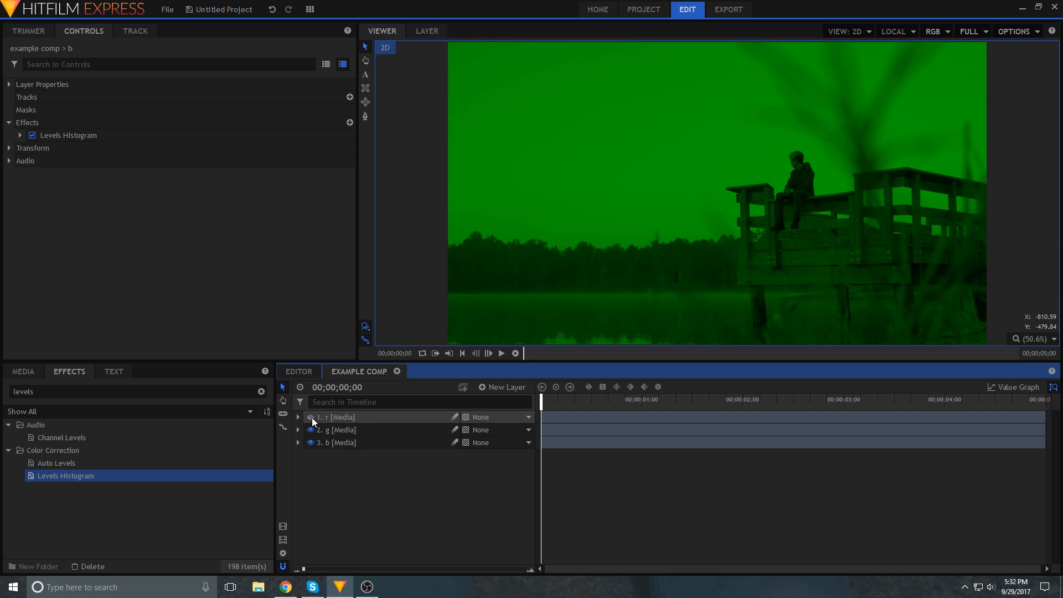
# Show layer r again and bring up the options for the three selected layers
pyautogui.click(311, 417)
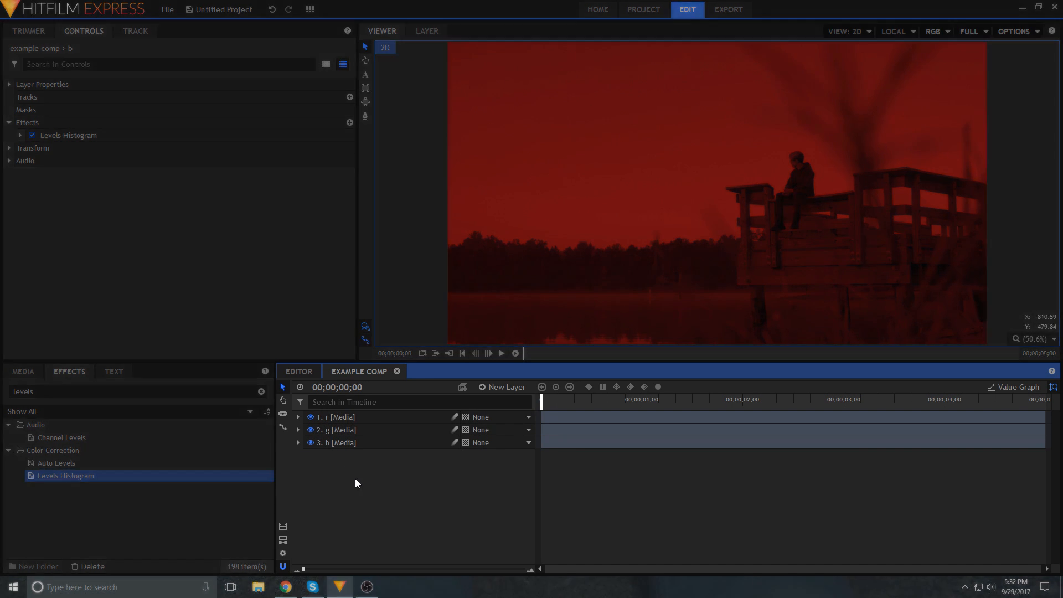
pyautogui.rightClick(357, 422)
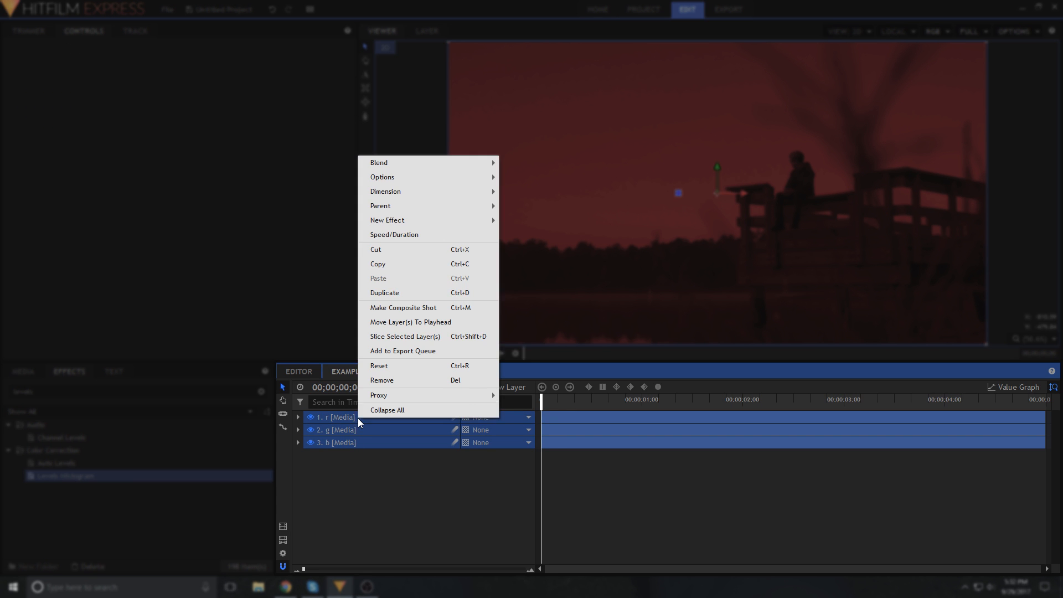
pyautogui.moveTo(378, 163)
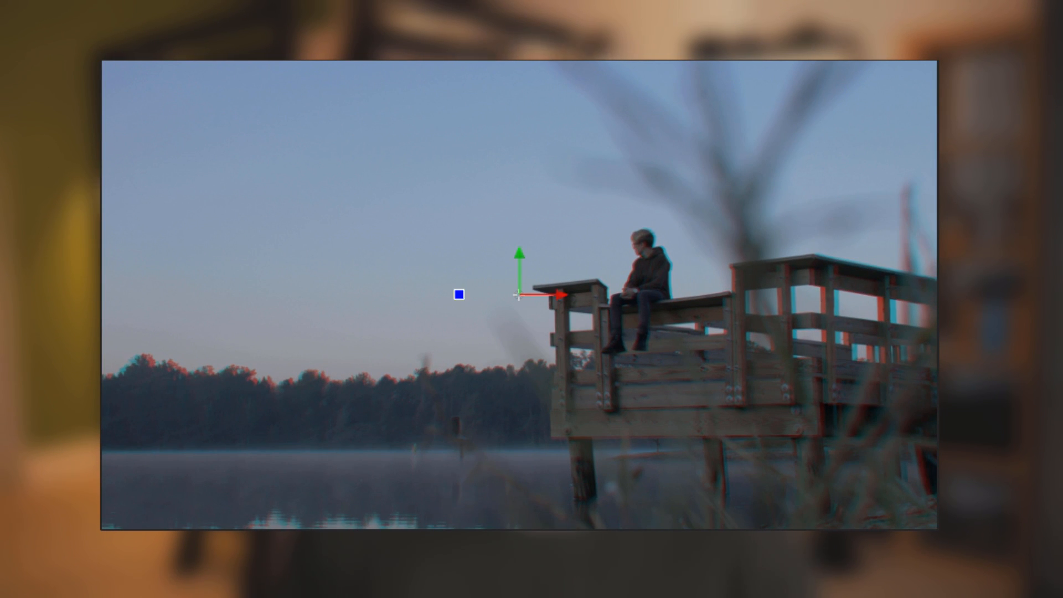
# Bring up the preset options for layer r's Levels Histogram effect
pyautogui.rightClick(382, 218)
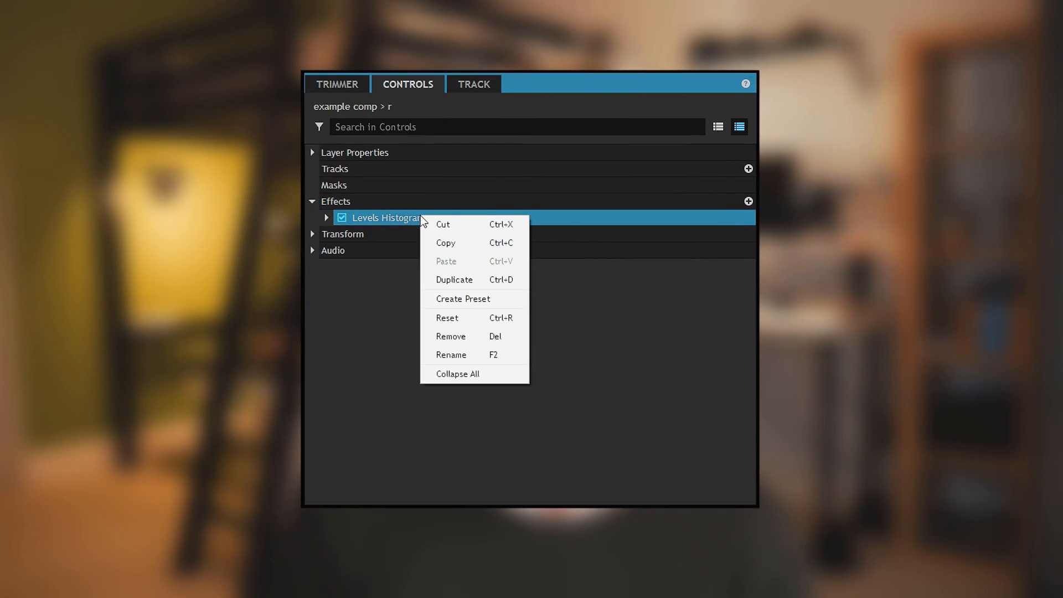
pyautogui.moveTo(462, 279)
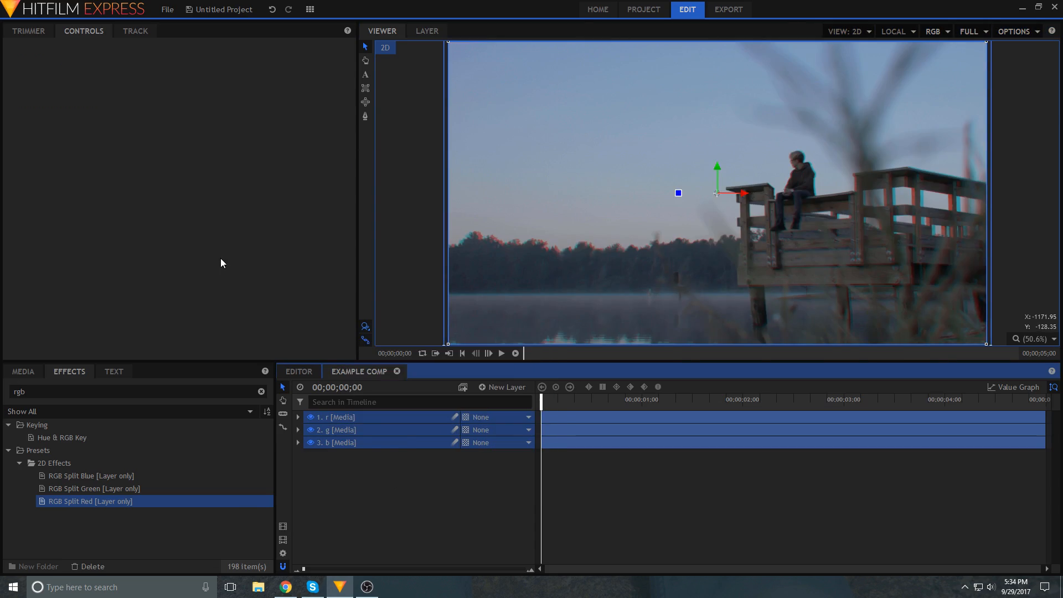
# Bring up the options for the composite clip on the editor timeline
pyautogui.rightClick(413, 467)
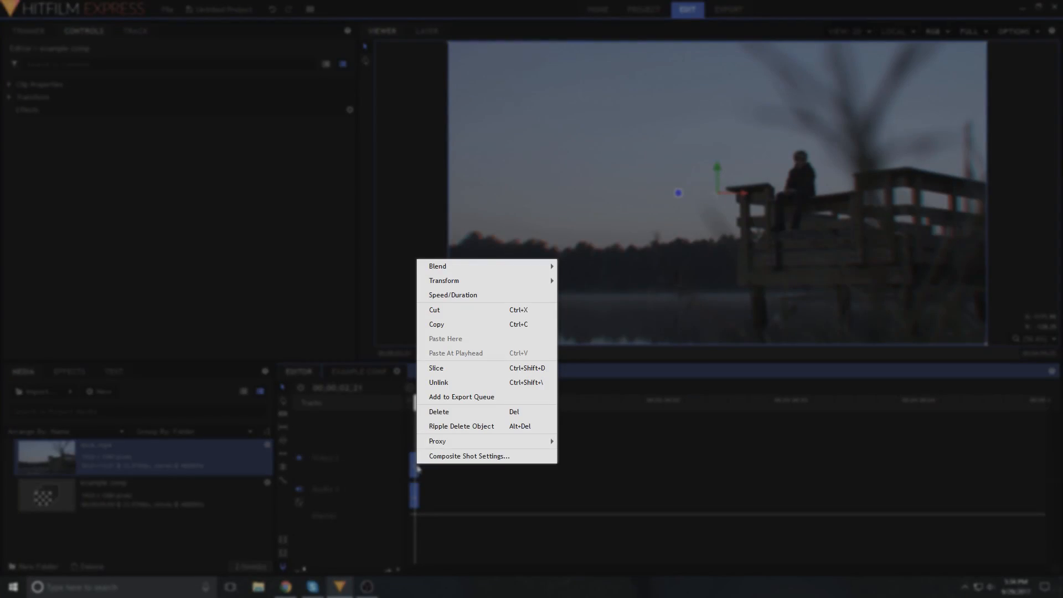
pyautogui.moveTo(437, 441)
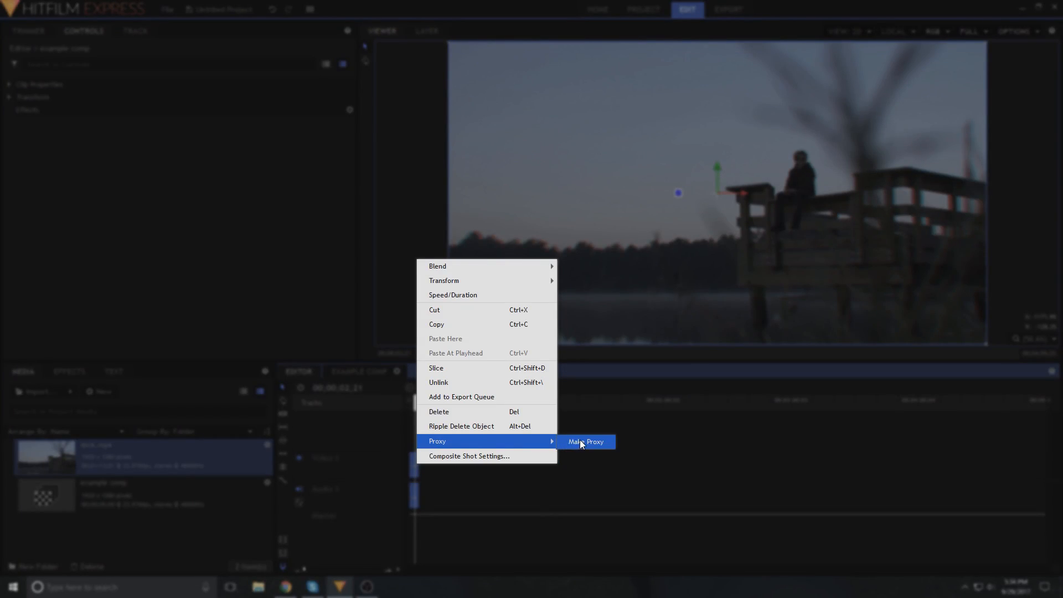